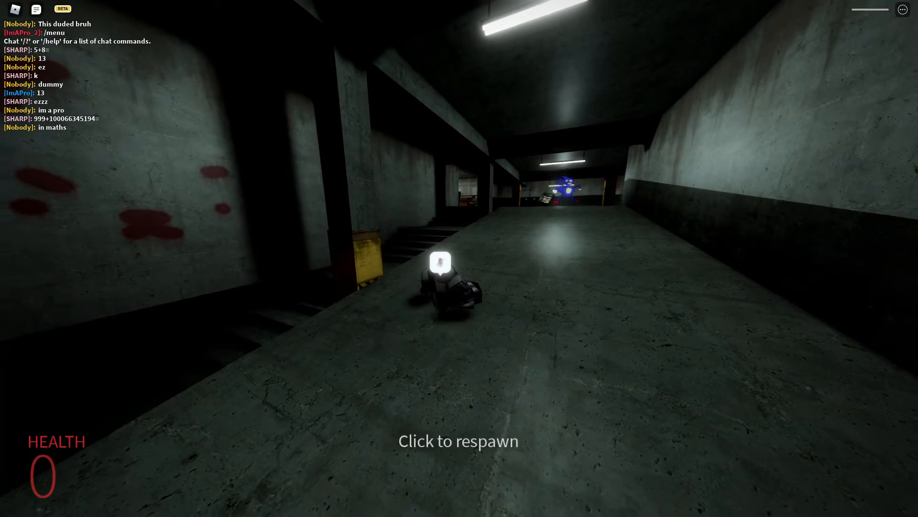
Interact with the death screen while the spectator camera moves toward the lounge.
left_click(458, 440)
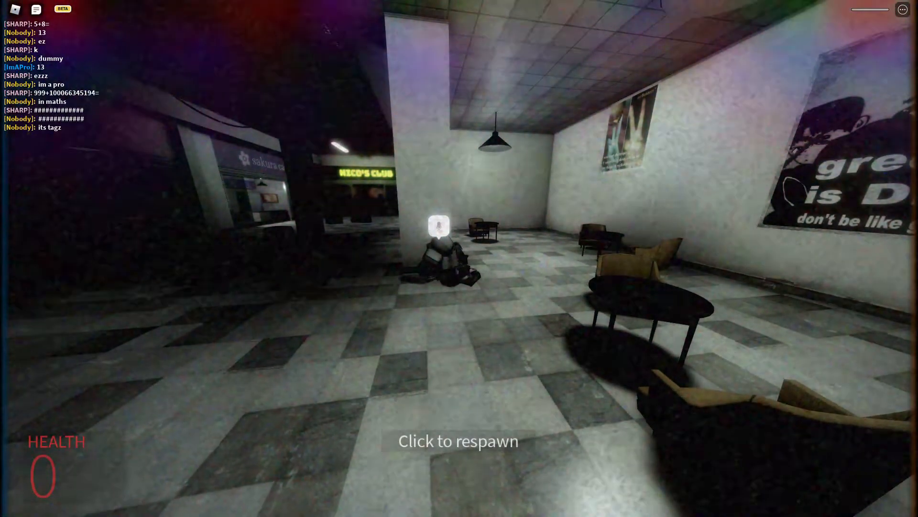
left_click(458, 440)
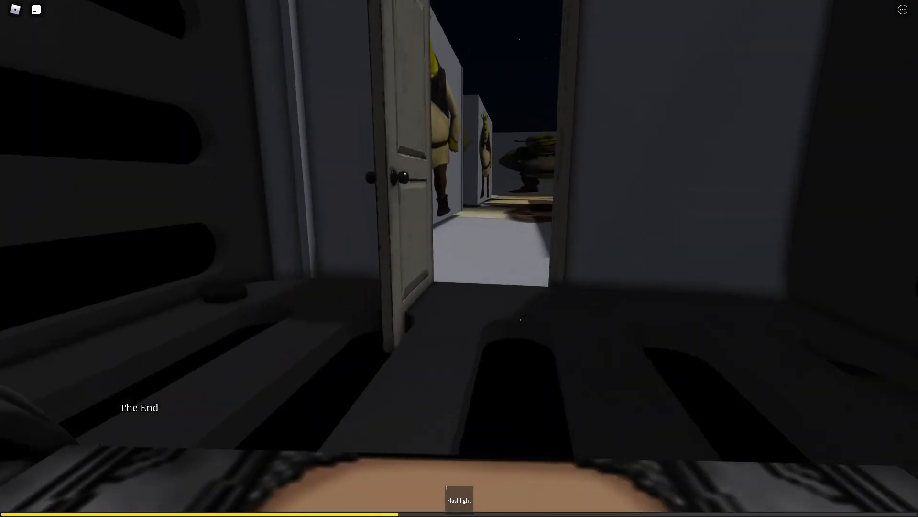
mouse_move(459, 259)
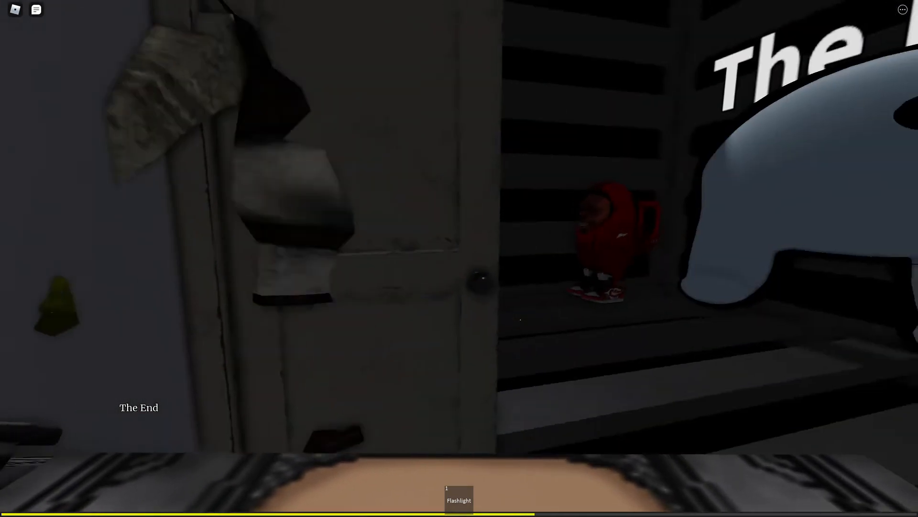